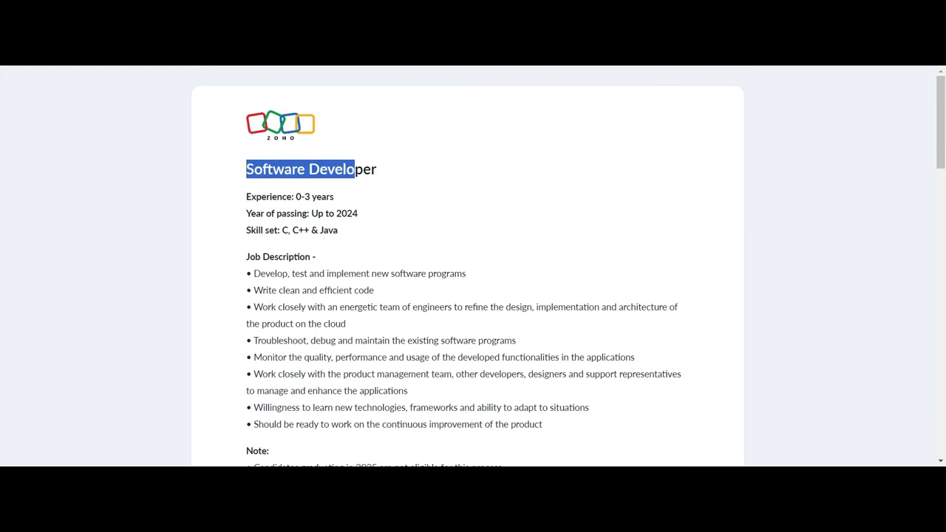
- Review the Software Developer posting, highlighting experience, skill set and responsibility bullets while reading down
click(238, 199)
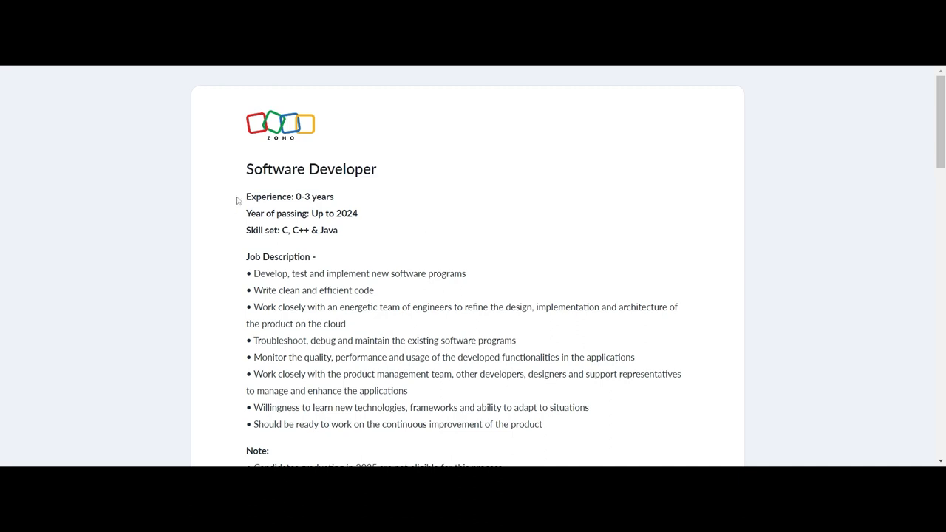
drag(246, 197, 337, 230)
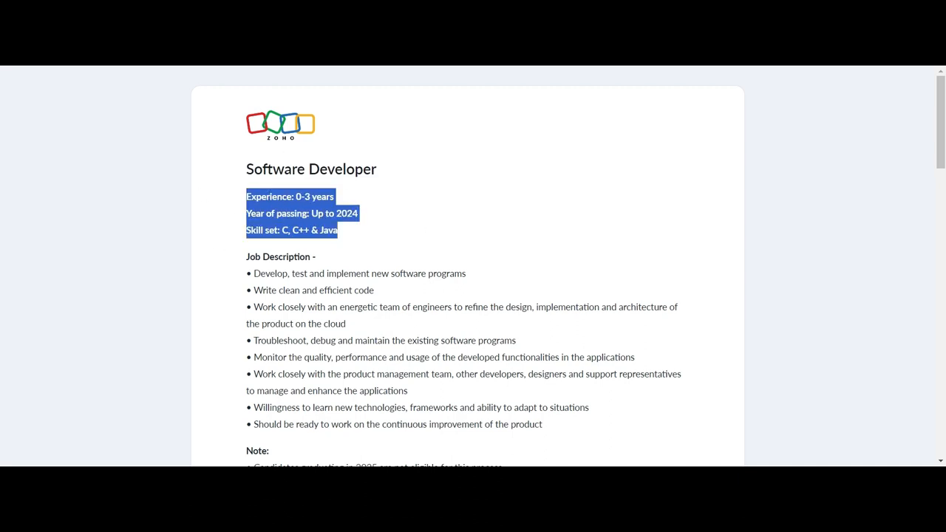
scroll(down, 3)
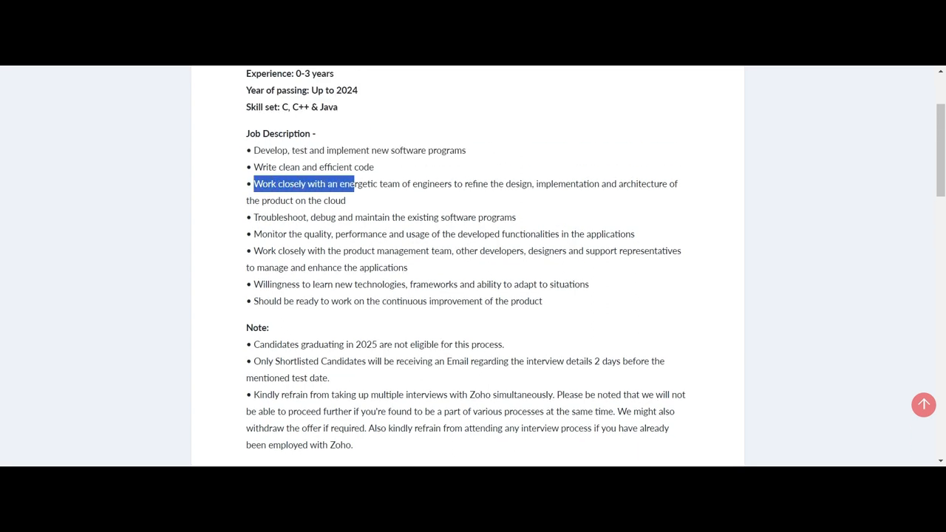
drag(253, 183, 345, 201)
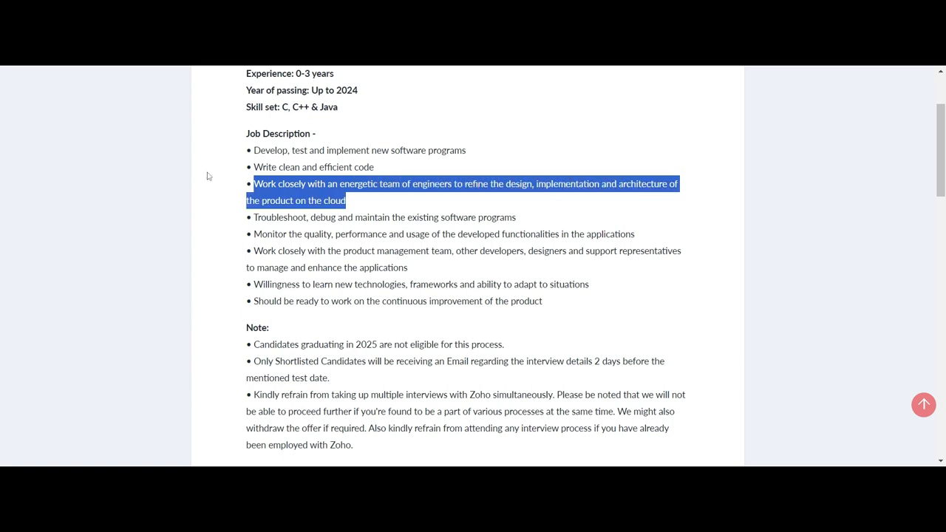
scroll(down, 3)
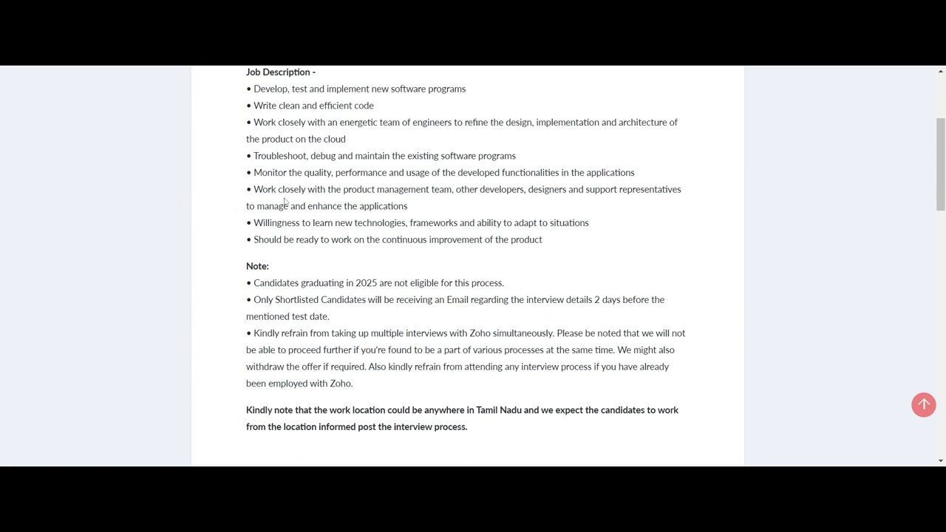
drag(257, 189, 521, 222)
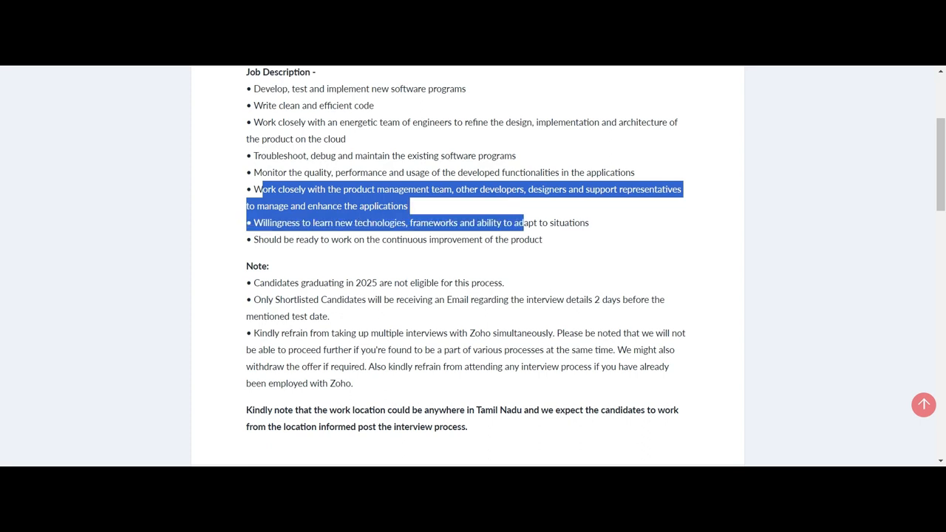
click(230, 266)
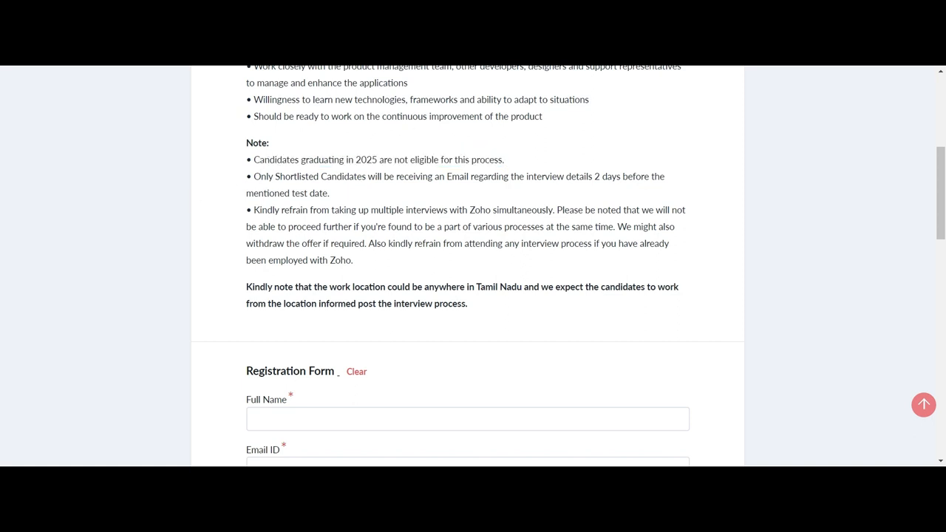
drag(254, 176, 331, 193)
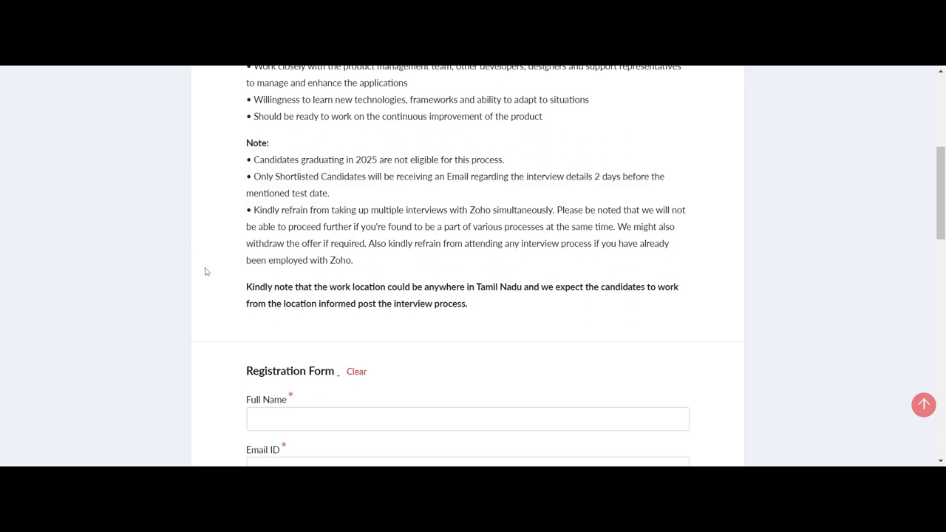
scroll(down, 3)
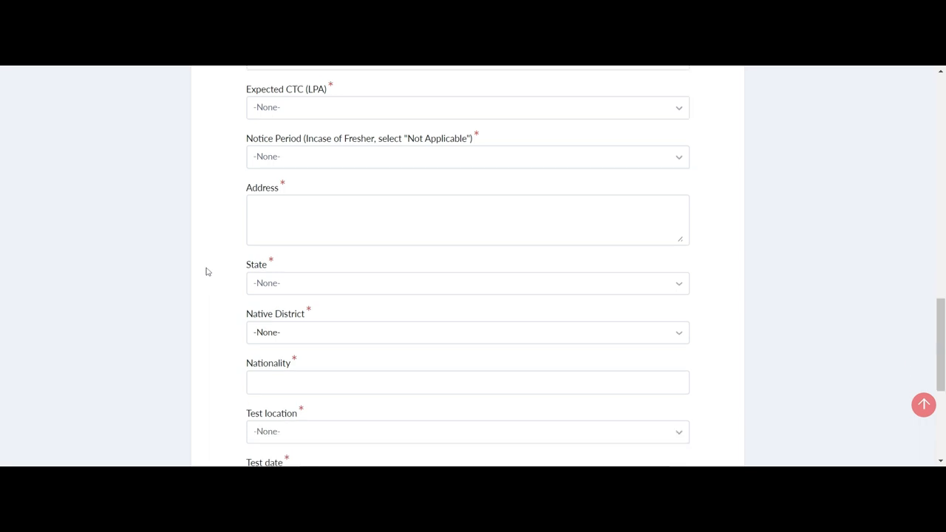
scroll(down, 3)
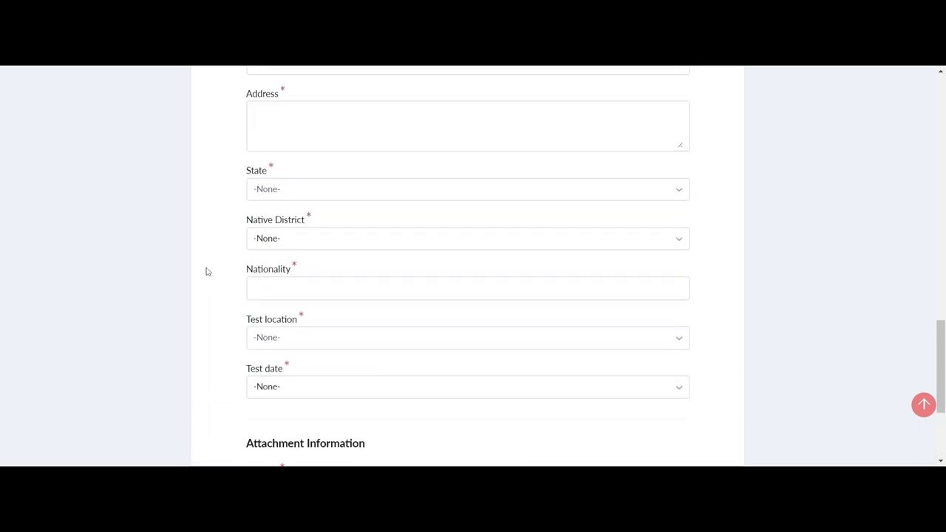
- Select Coimbatore as the test location, with the test date showing 17-Feb-2024
click(467, 337)
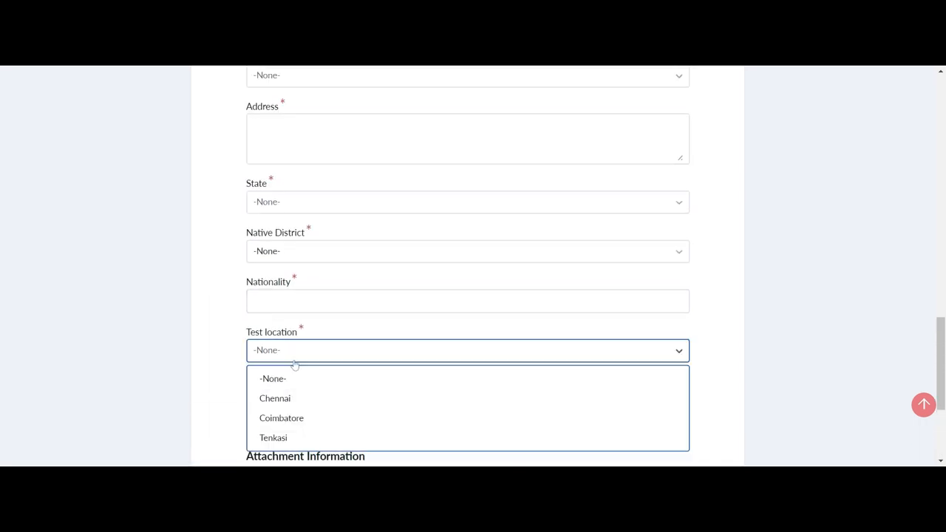
click(280, 417)
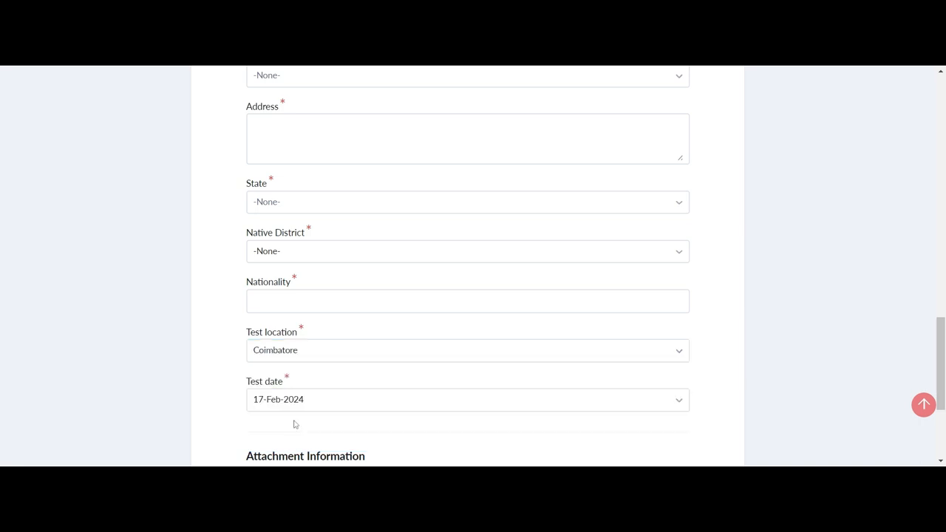
click(466, 399)
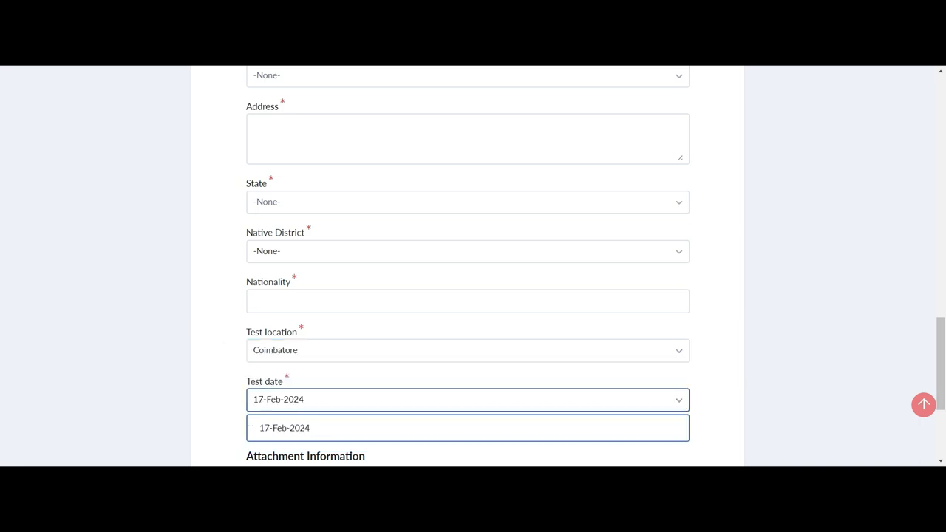
- Browse the Native District list without choosing one
scroll(up, 3)
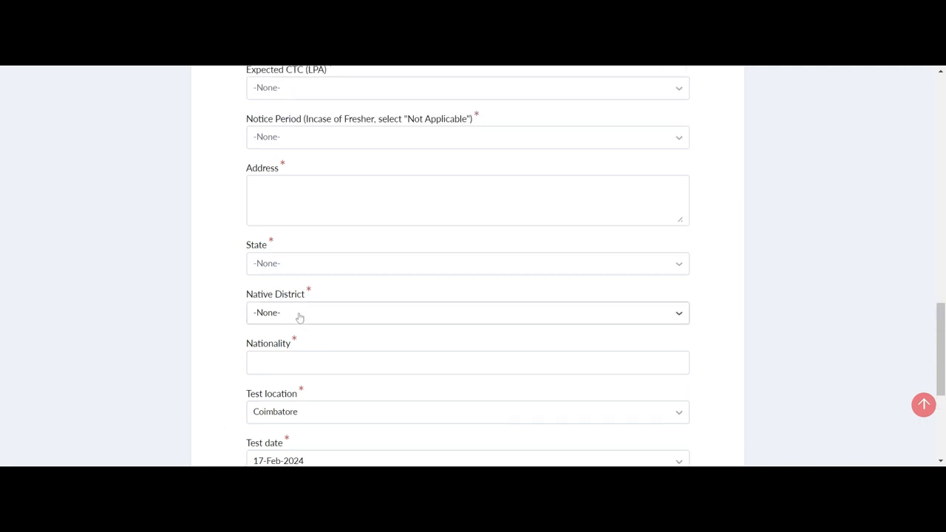
click(467, 313)
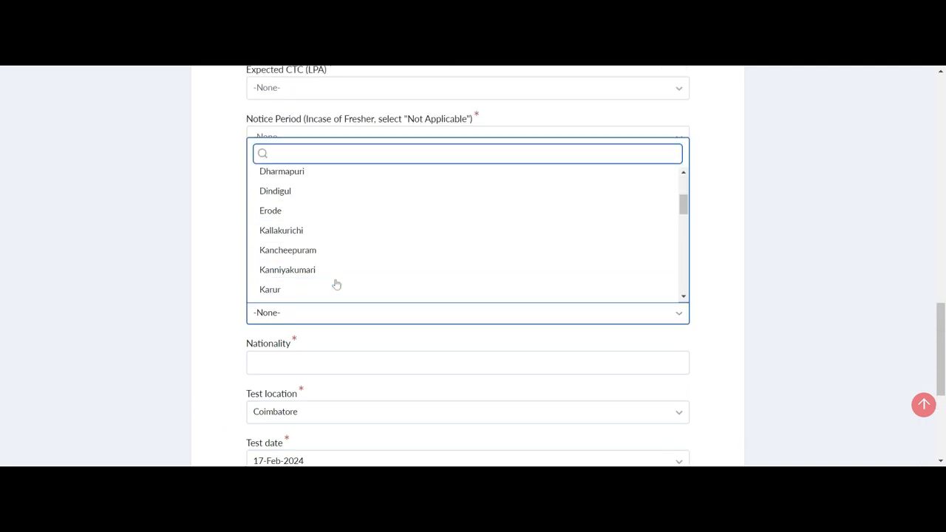
scroll(down, 3)
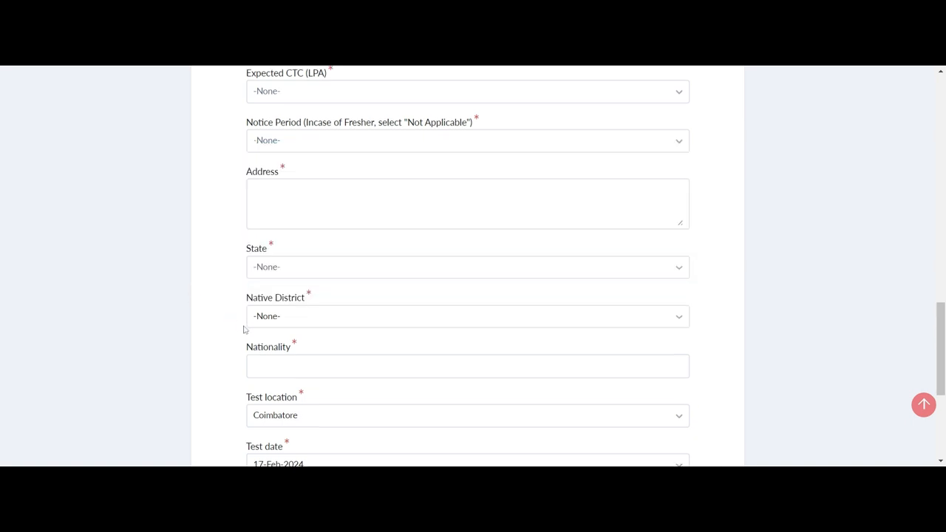
scroll(up, 3)
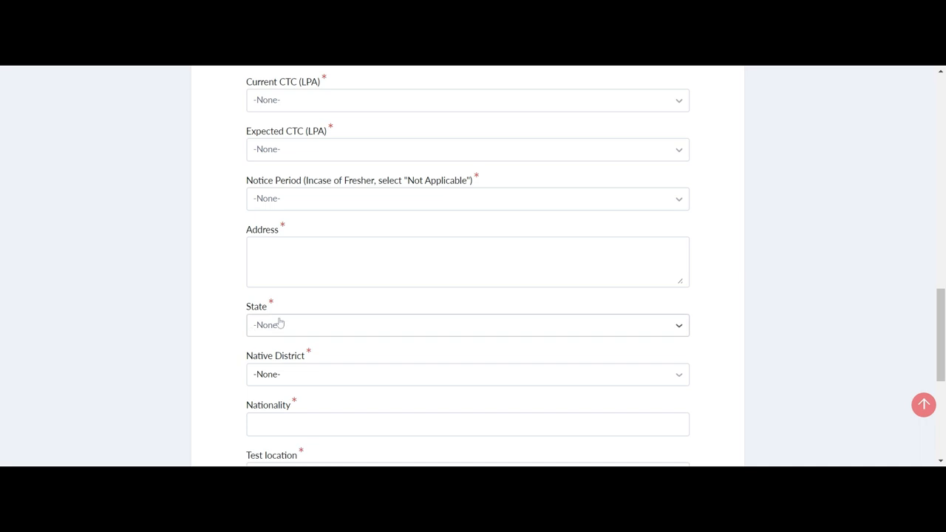
- Select West Bengal as the state and return to the job posting
click(467, 325)
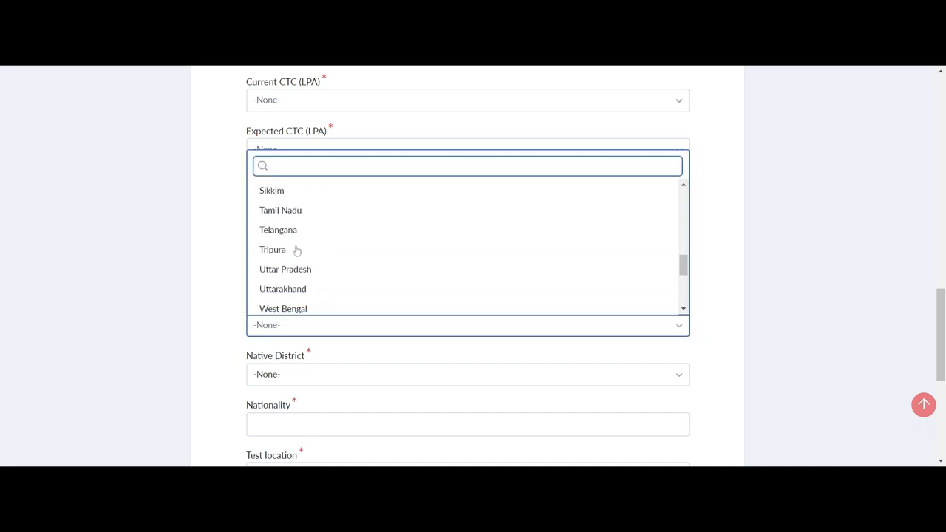
mouse_move(285, 310)
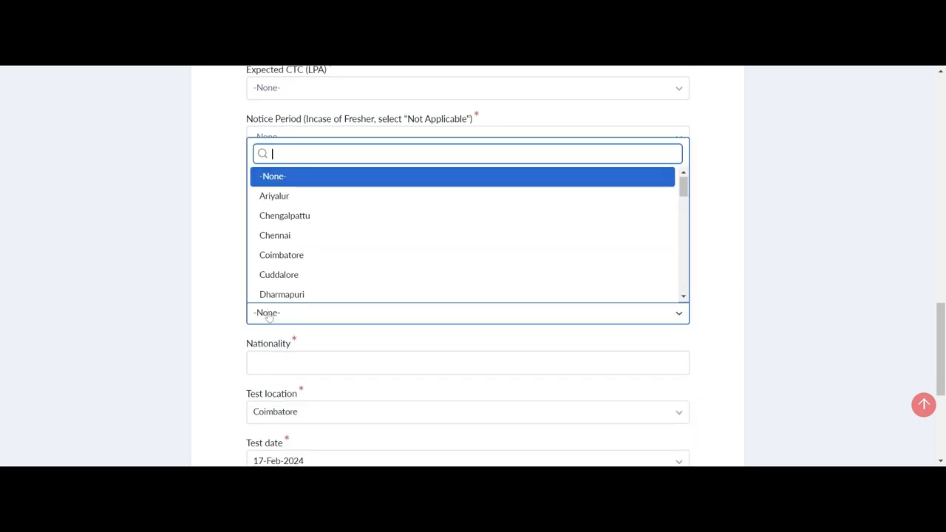
scroll(down, 3)
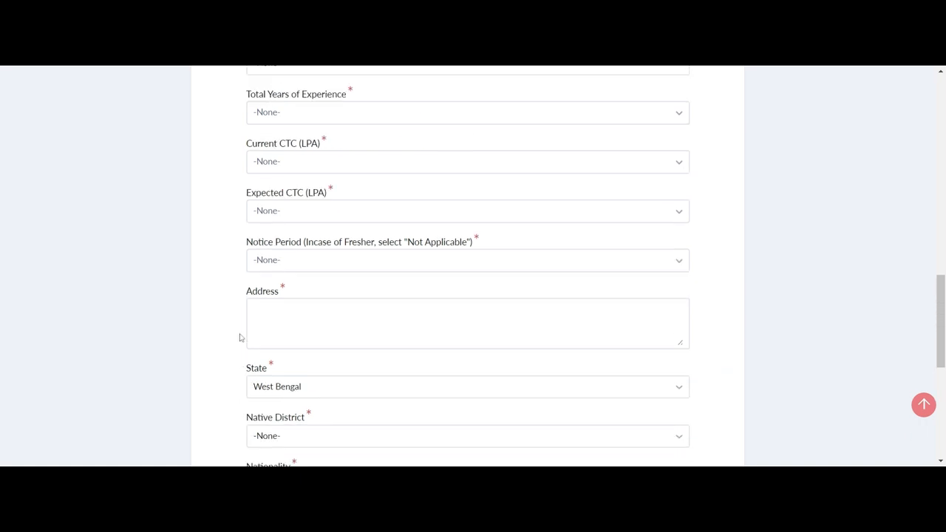
scroll(up, 3)
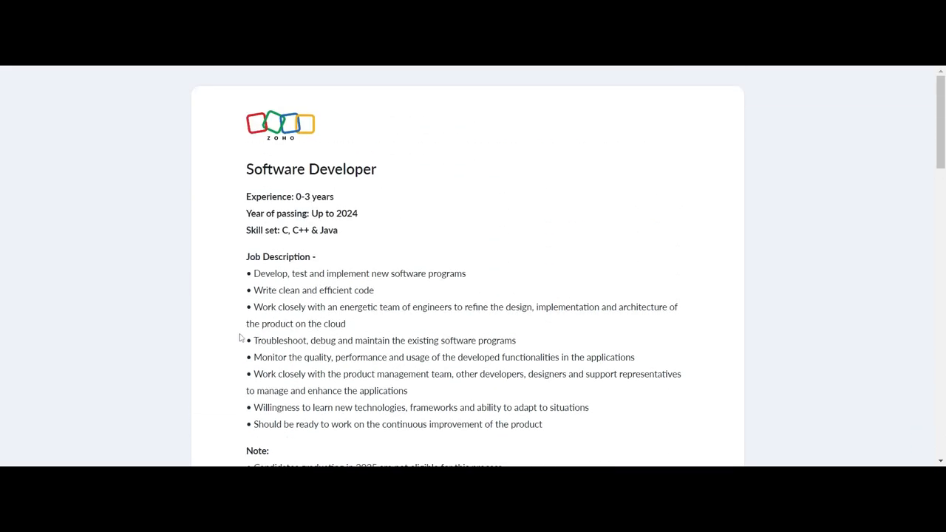
mouse_move(210, 70)
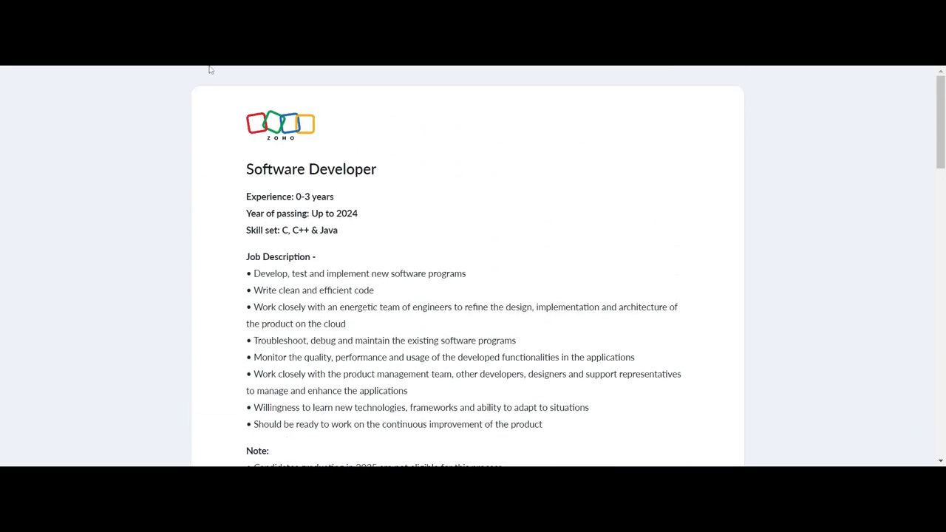
mouse_move(294, 124)
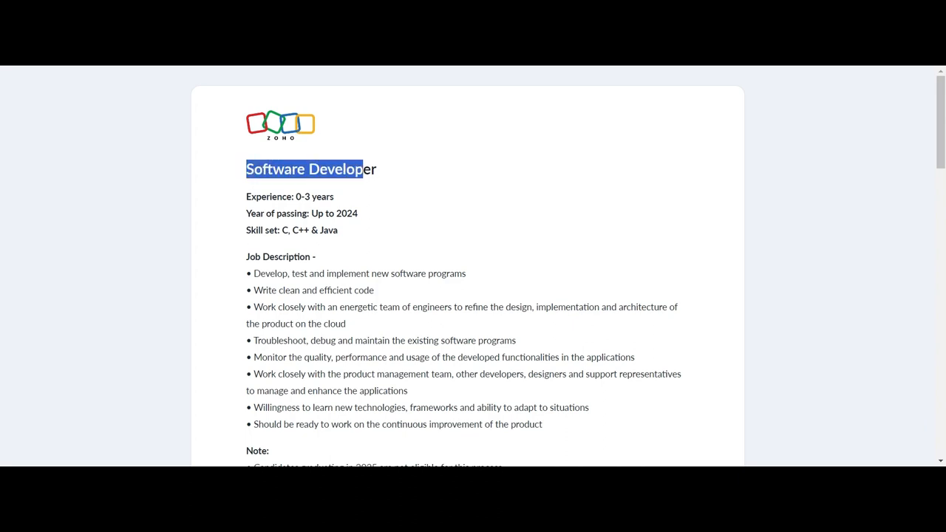
click(238, 199)
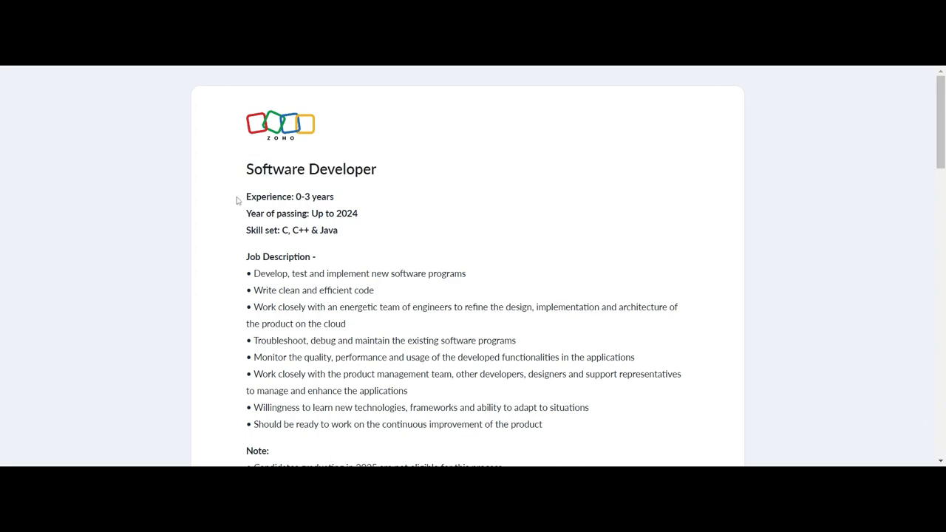
drag(247, 197, 338, 231)
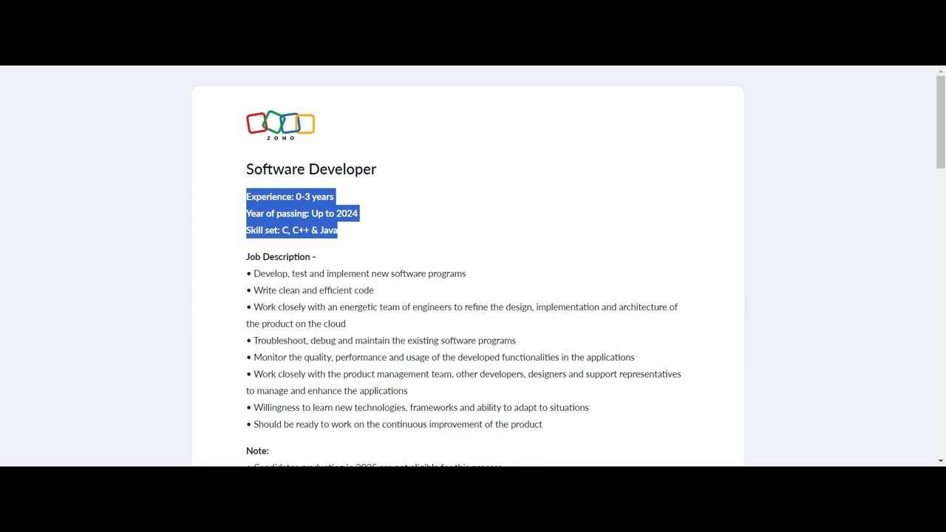
scroll(down, 3)
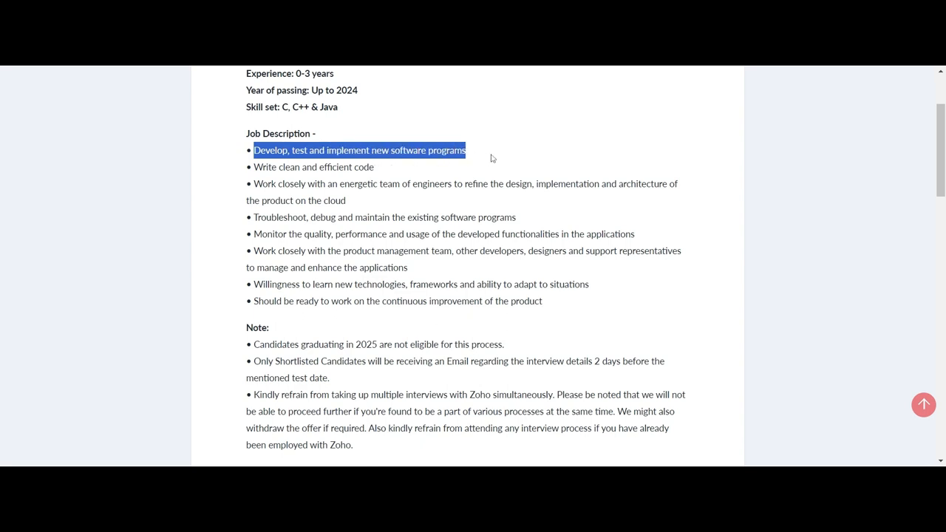
drag(252, 184, 354, 183)
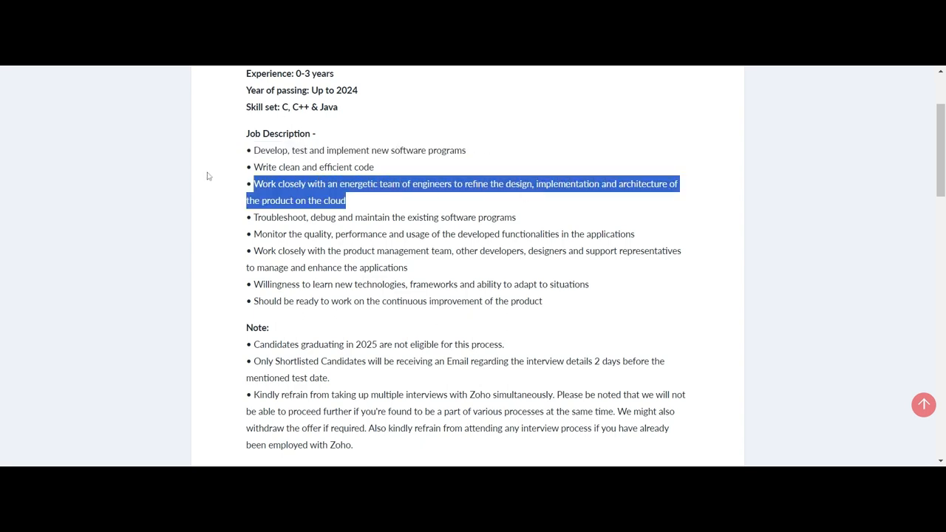
scroll(down, 3)
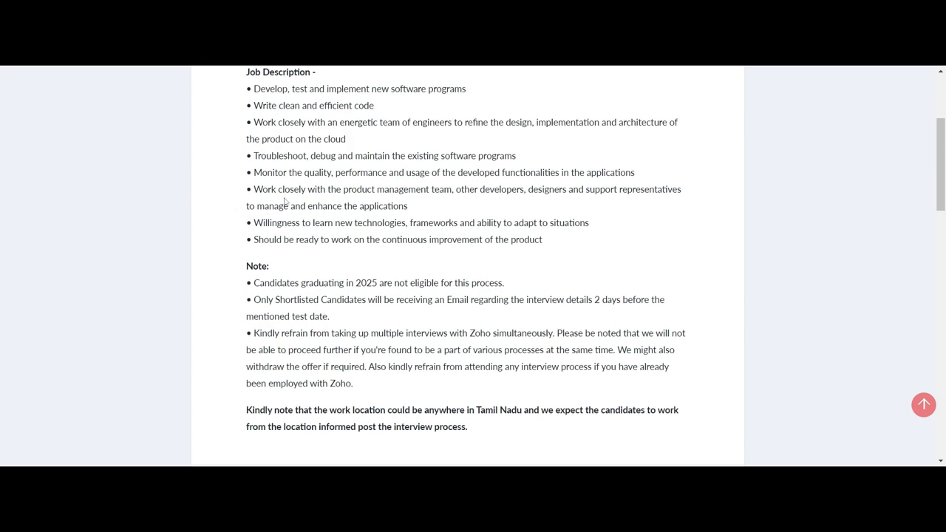
drag(257, 189, 520, 221)
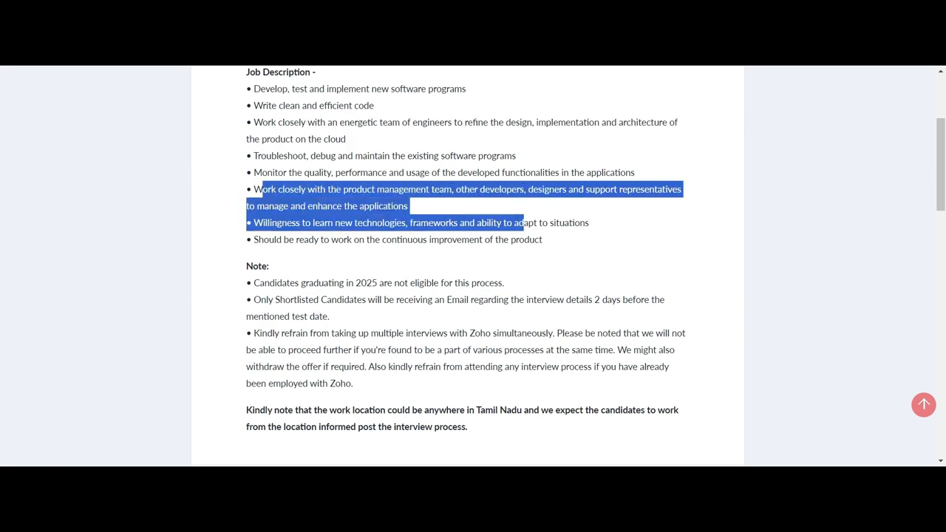
click(231, 266)
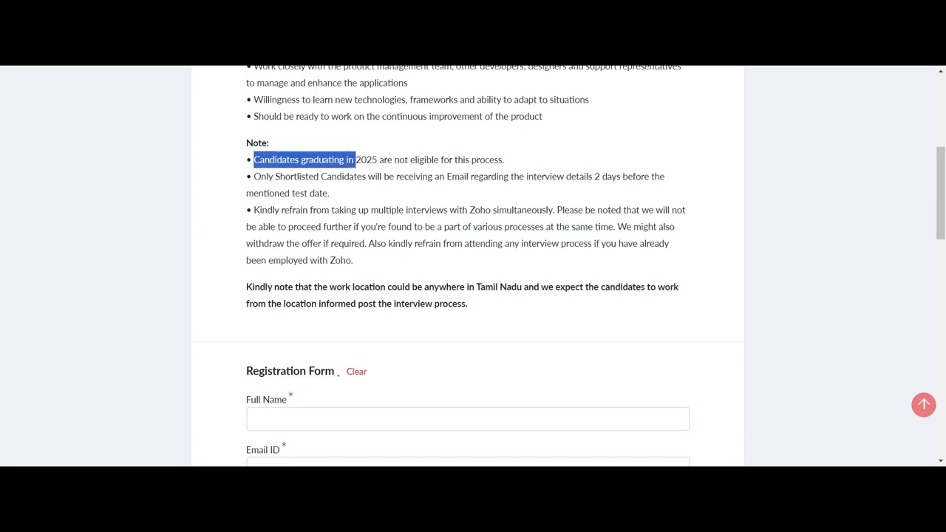
drag(355, 160, 503, 159)
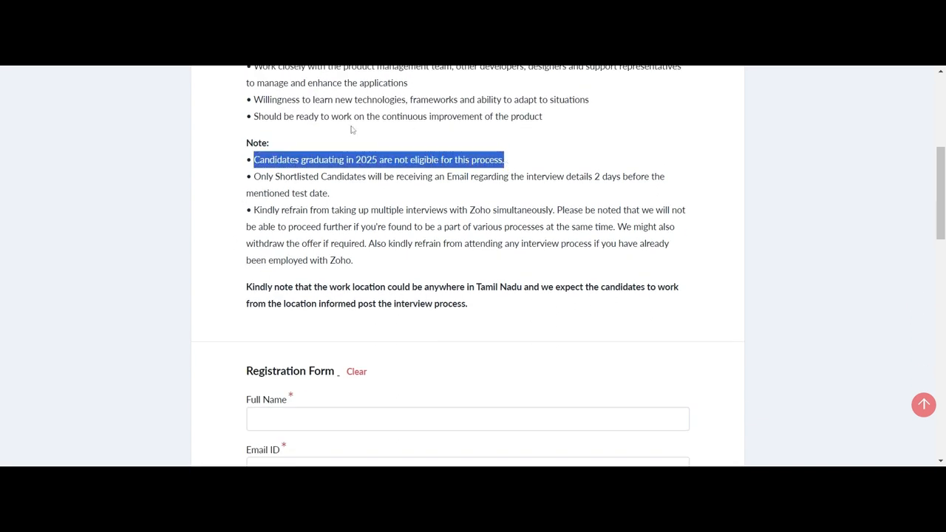